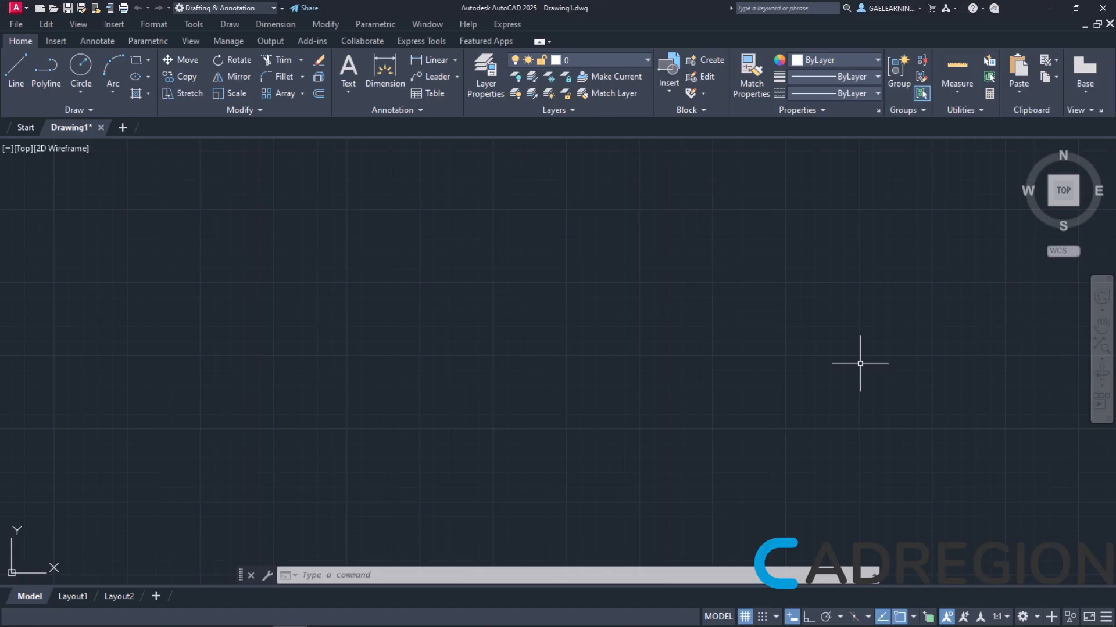
mouse_move(569, 265)
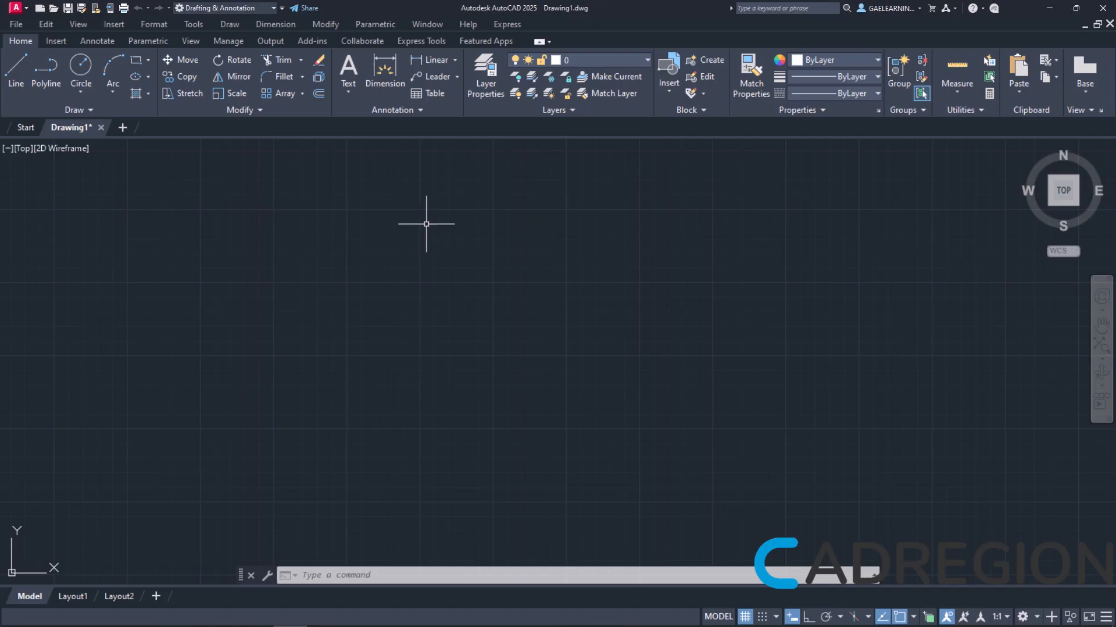
mouse_move(328, 168)
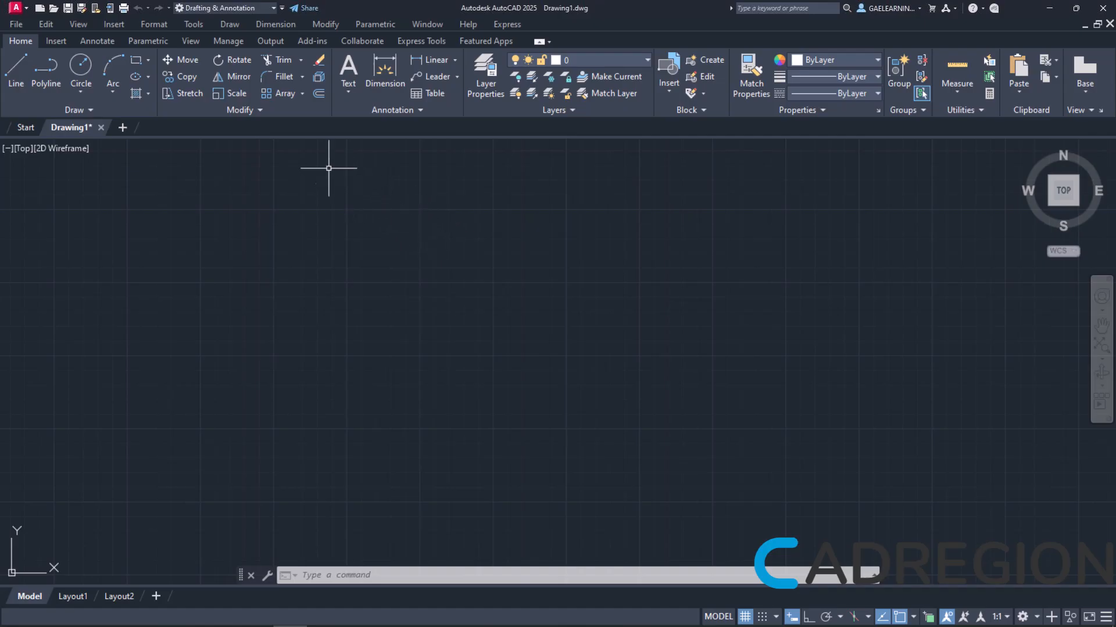
Draw a free-form rectangle in the upper-left of model space by picking two opposite corners.
click(230, 24)
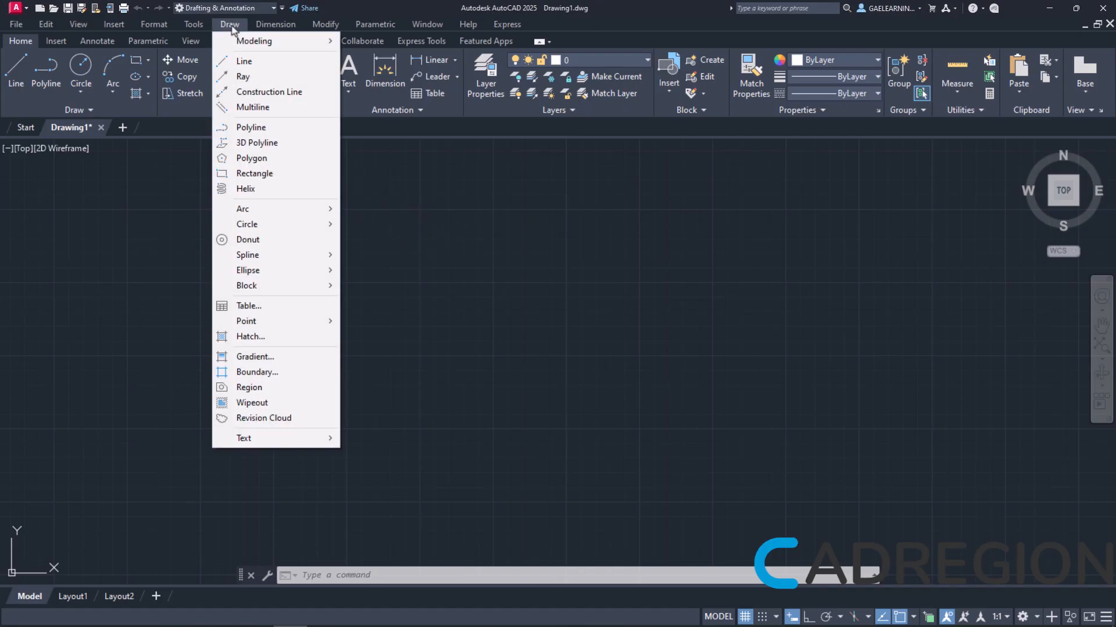
mouse_move(253, 175)
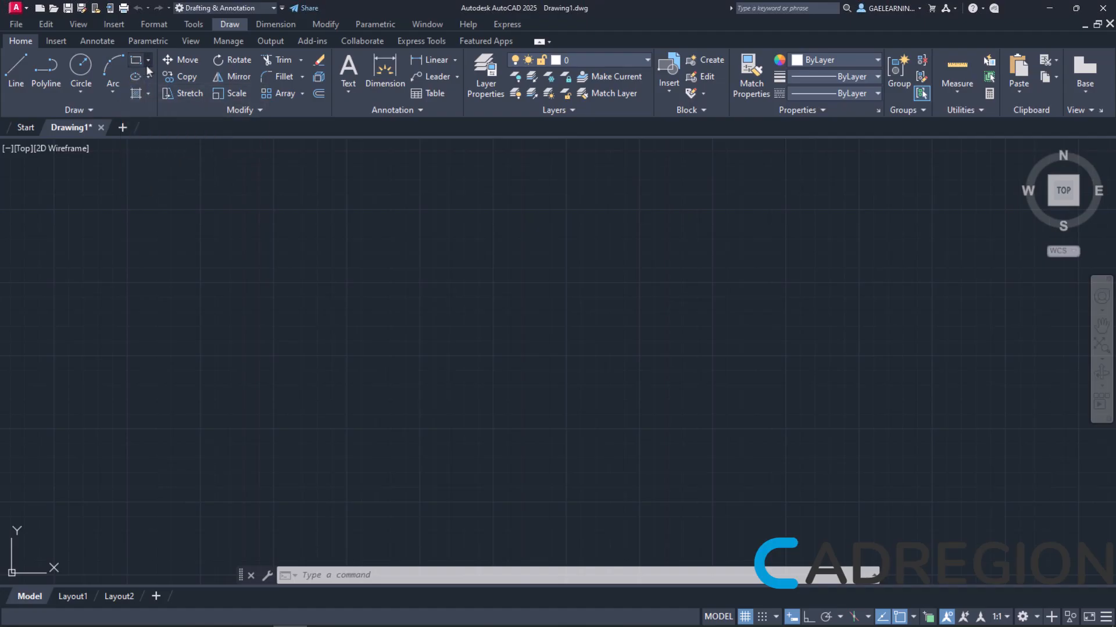
mouse_move(200, 353)
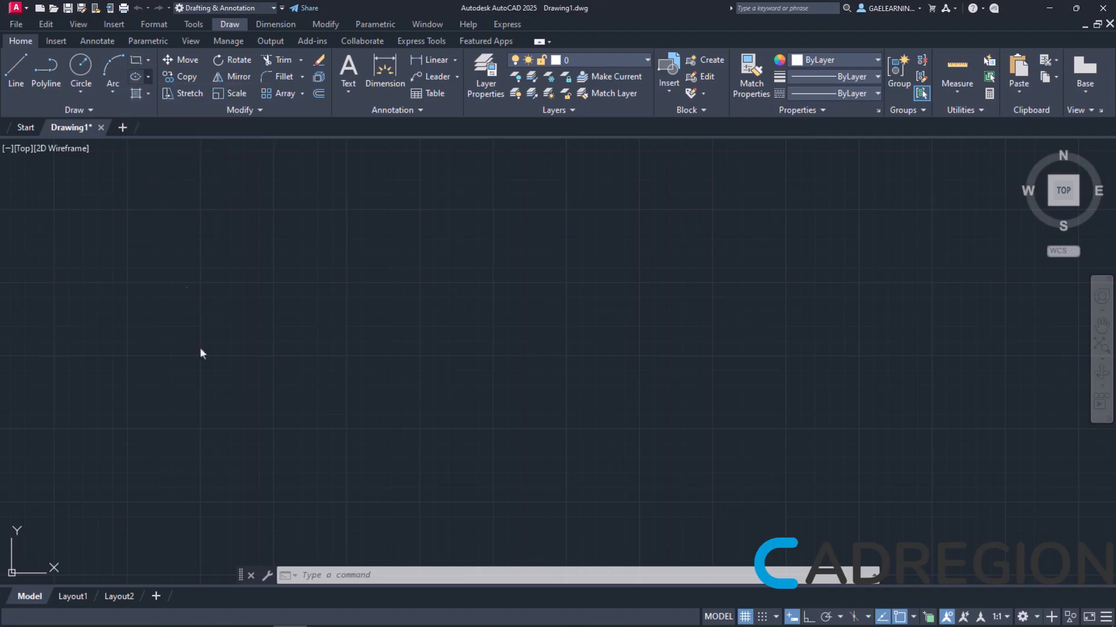
text(rect)
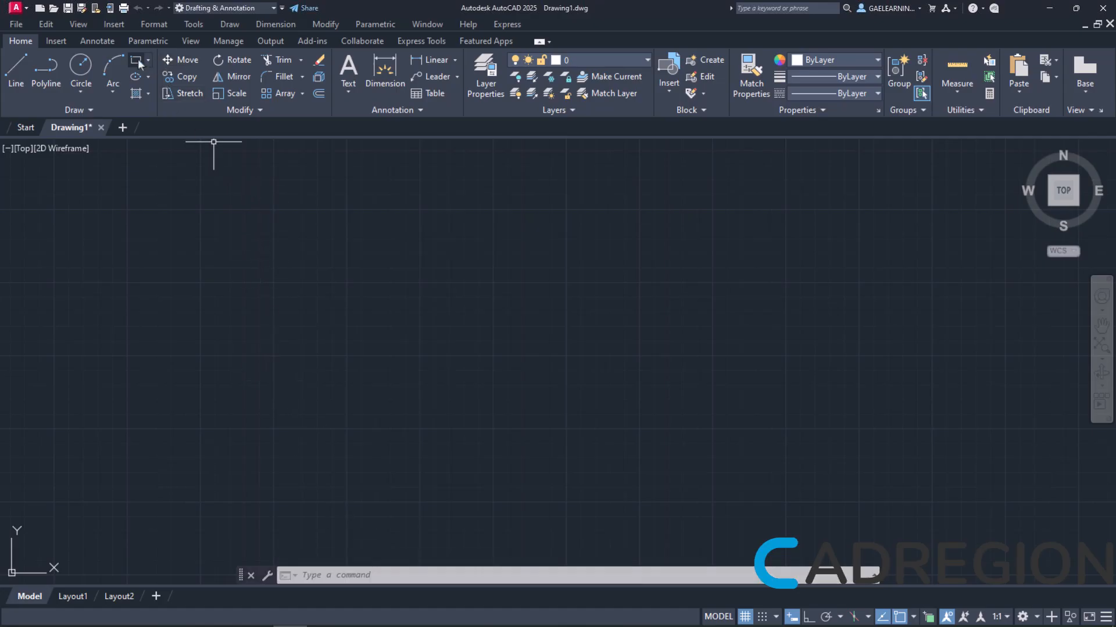
click(136, 60)
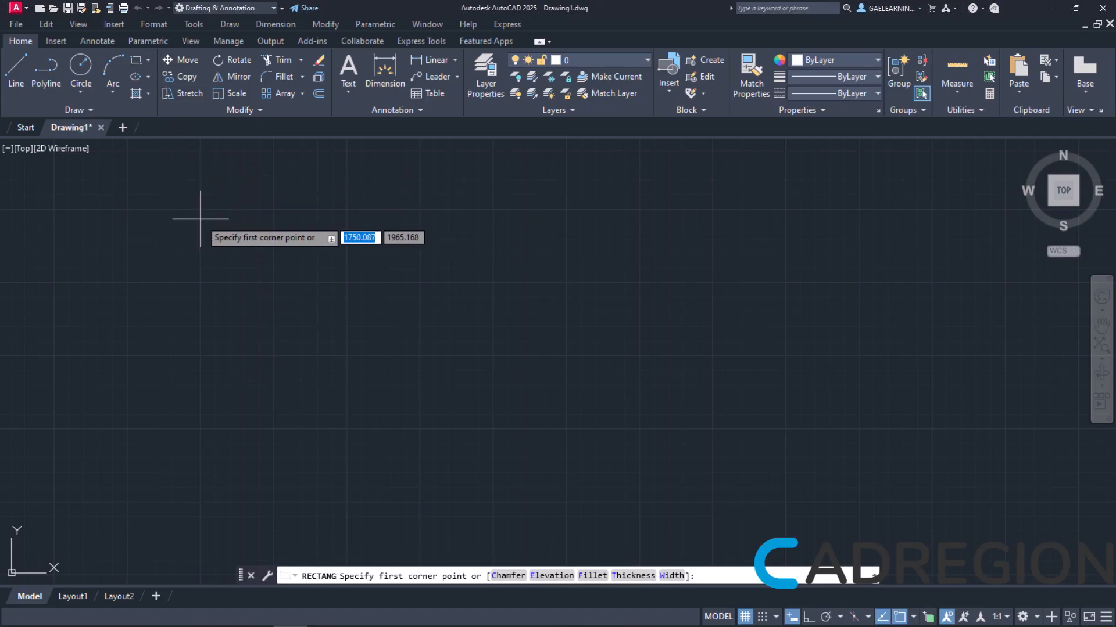
mouse_move(237, 219)
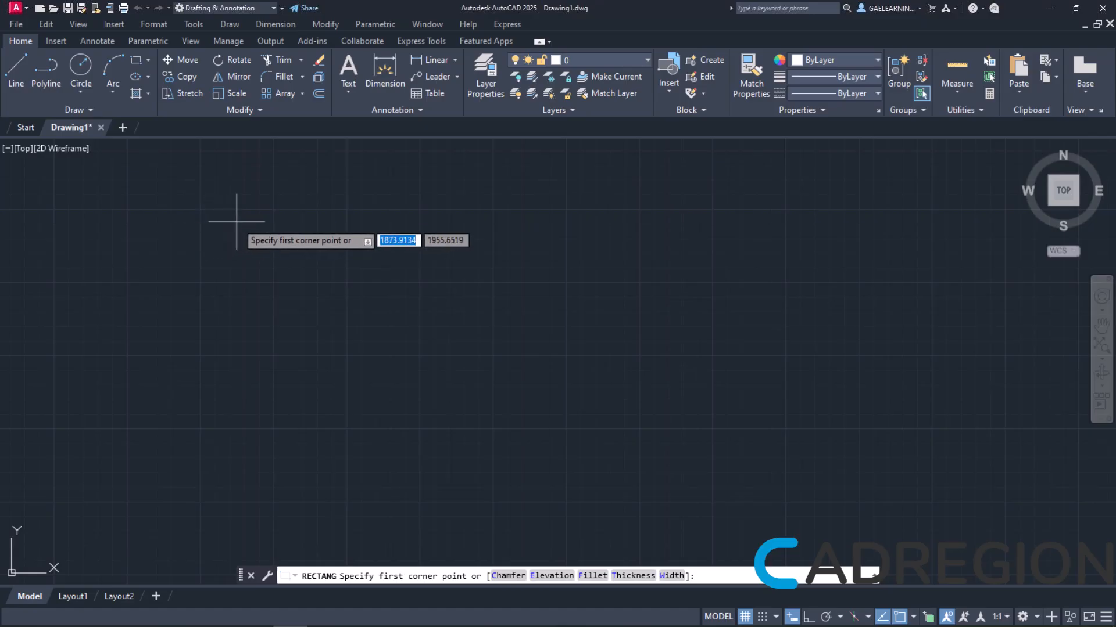
mouse_move(254, 219)
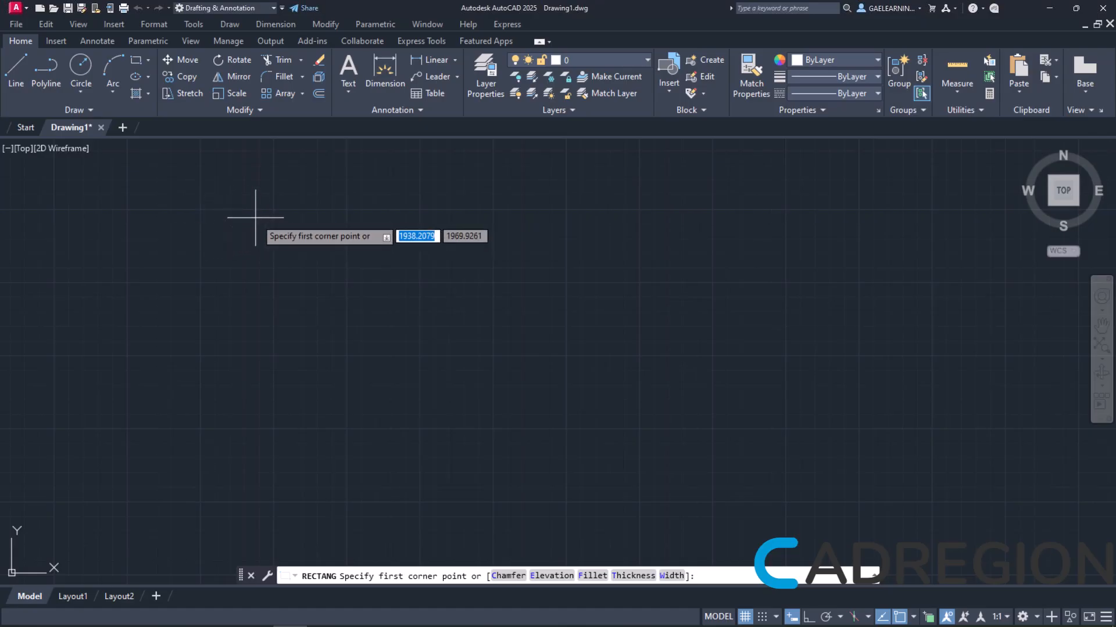
click(255, 216)
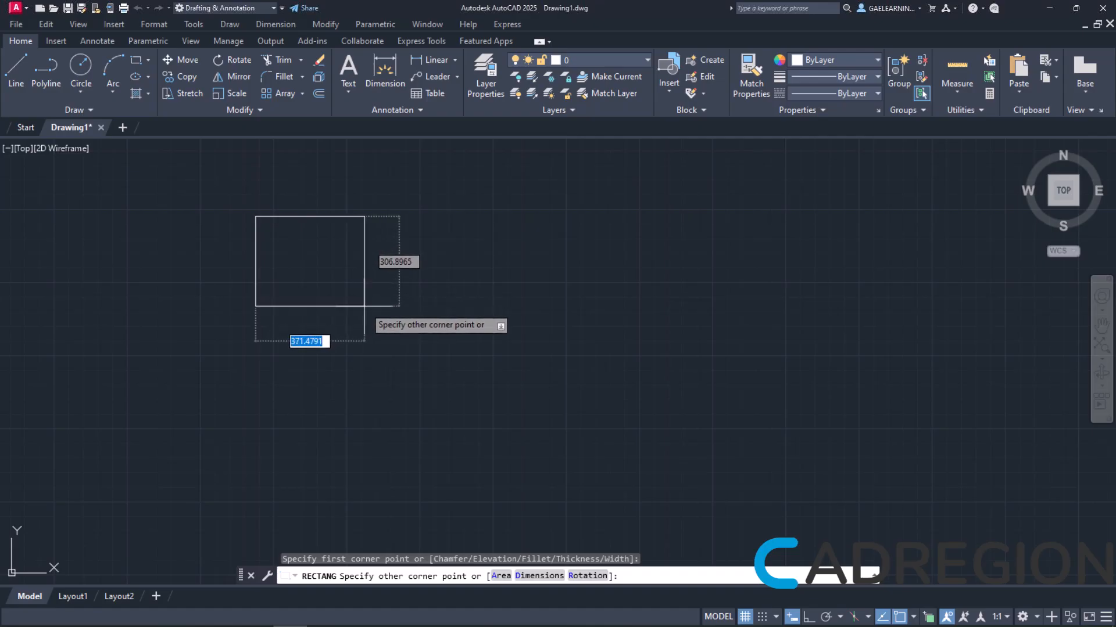
click(353, 288)
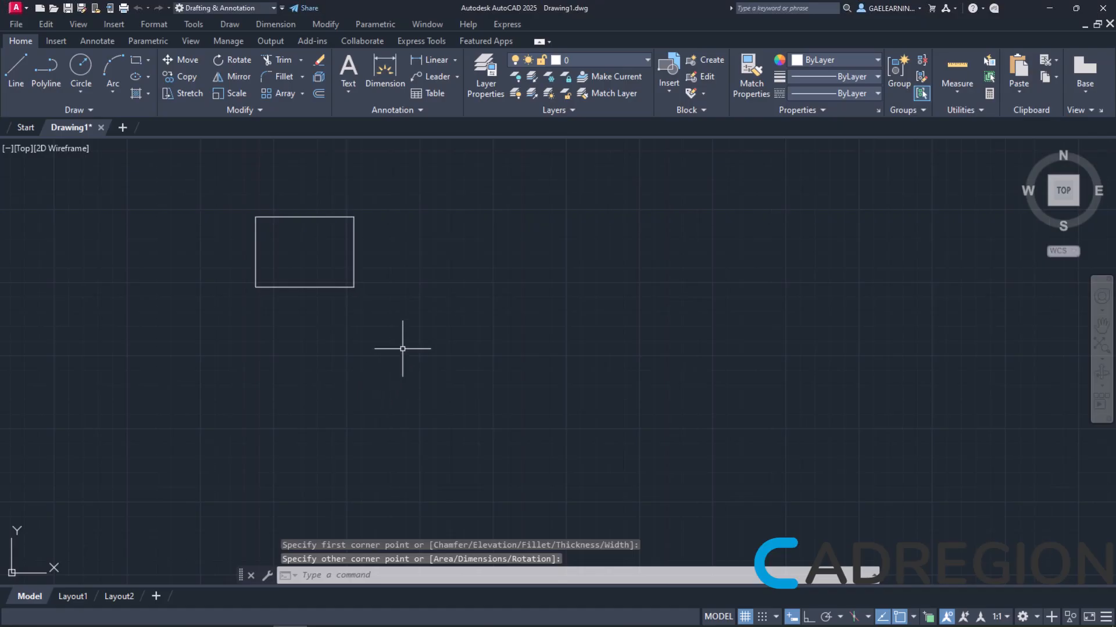
mouse_move(365, 279)
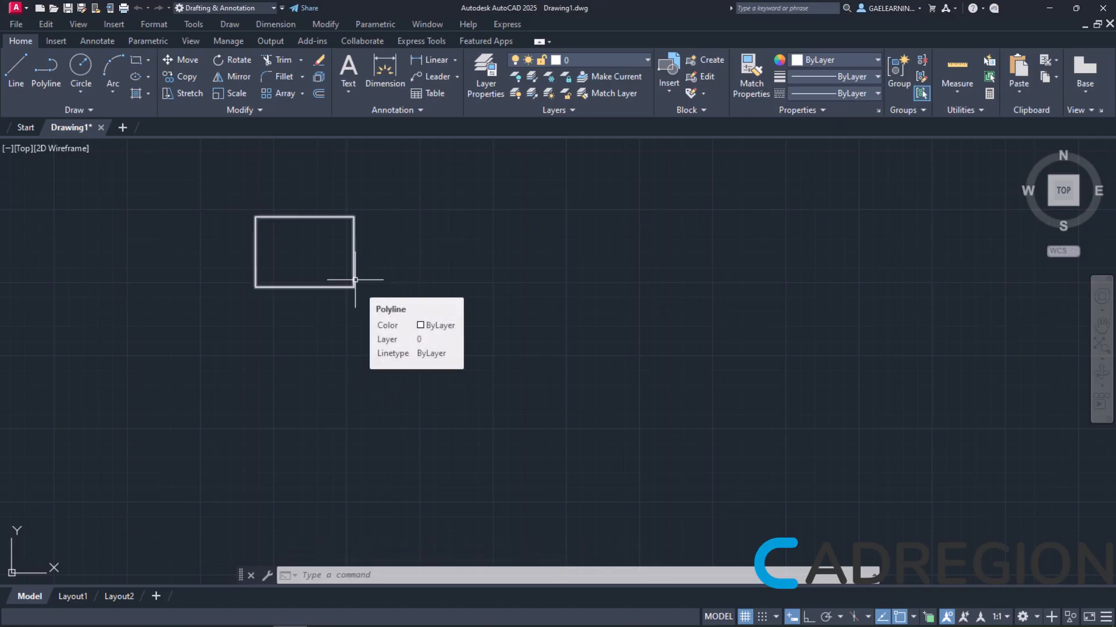
mouse_move(395, 261)
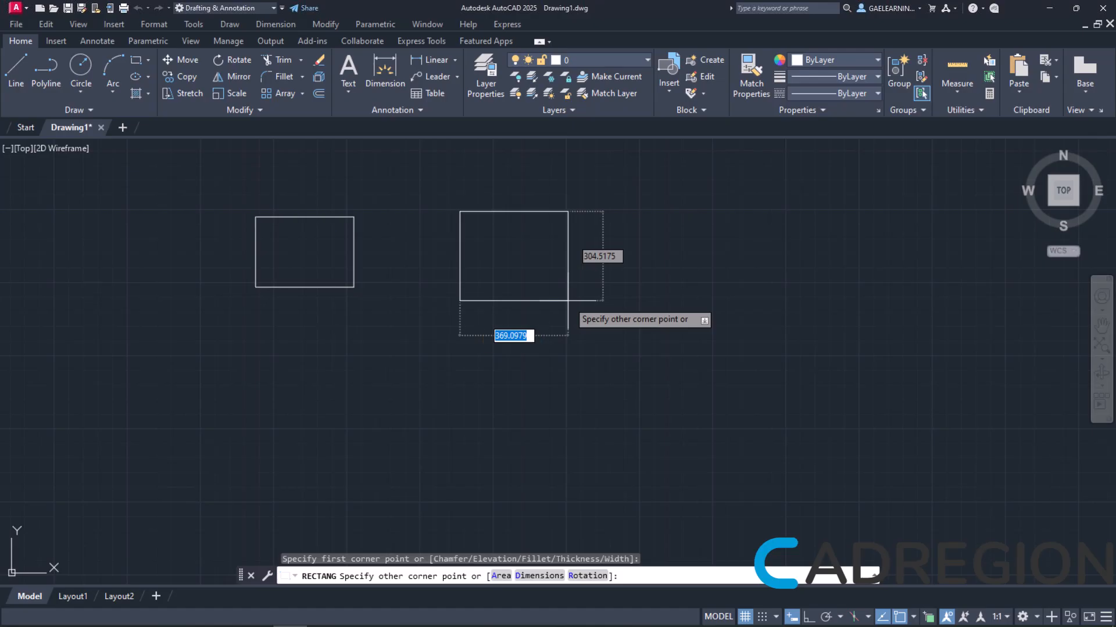
Size the second rectangle as 100 wide by 80 high using dynamic input.
text(100)
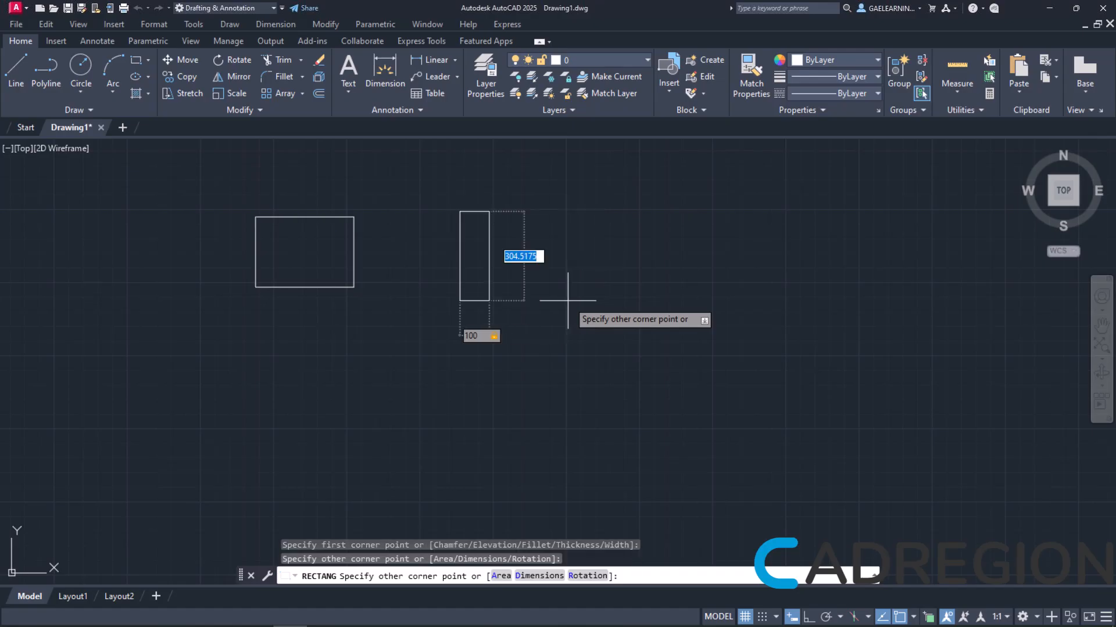
key(Tab)
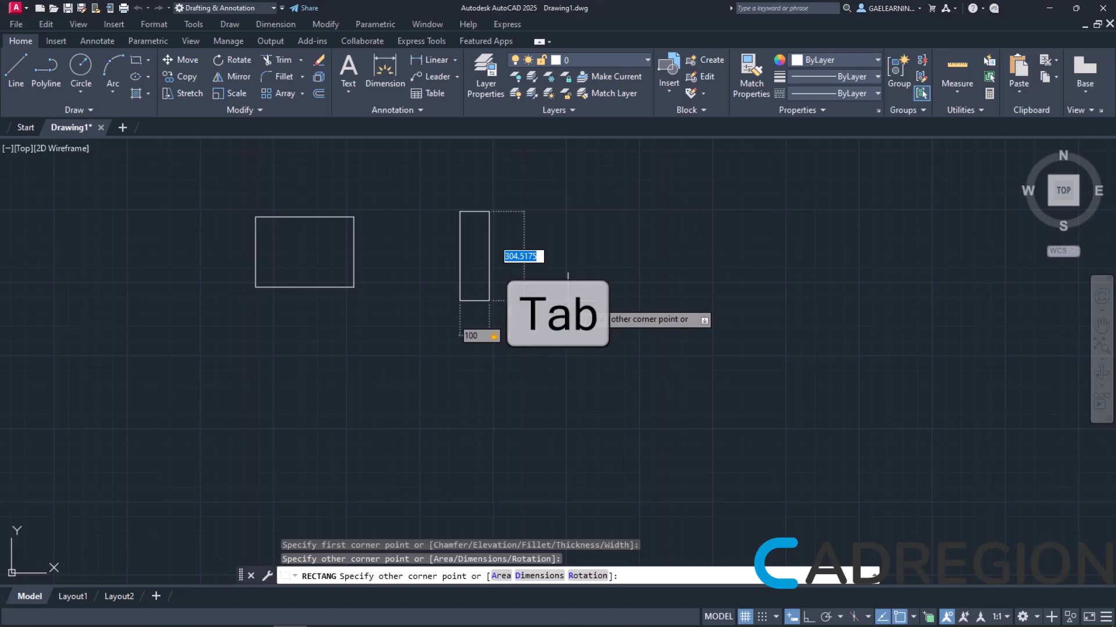
key(Tab)
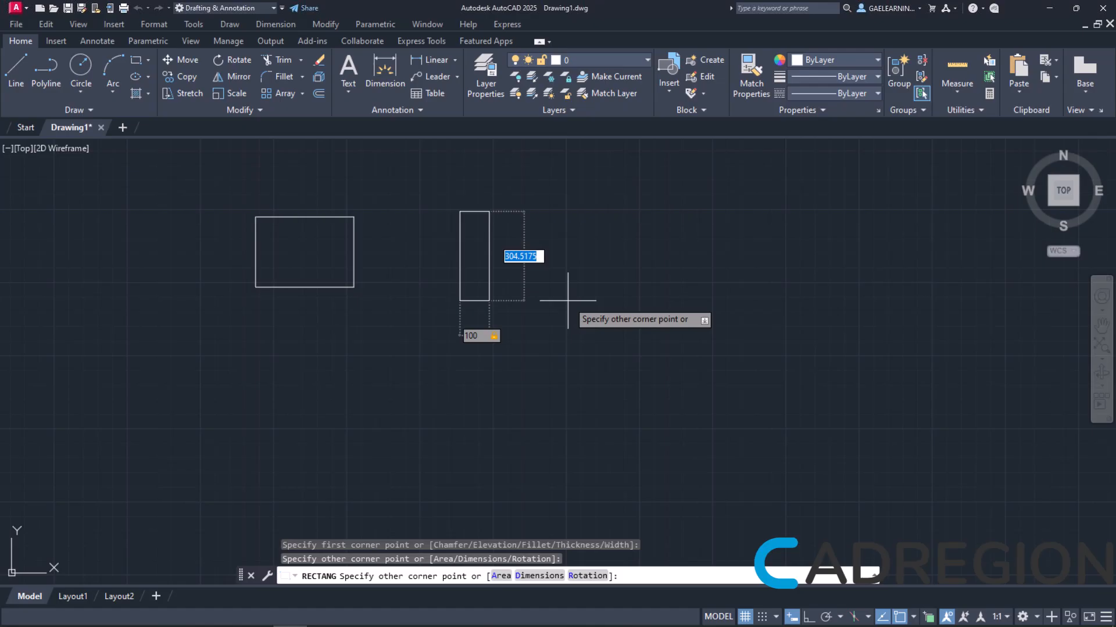
text(80)
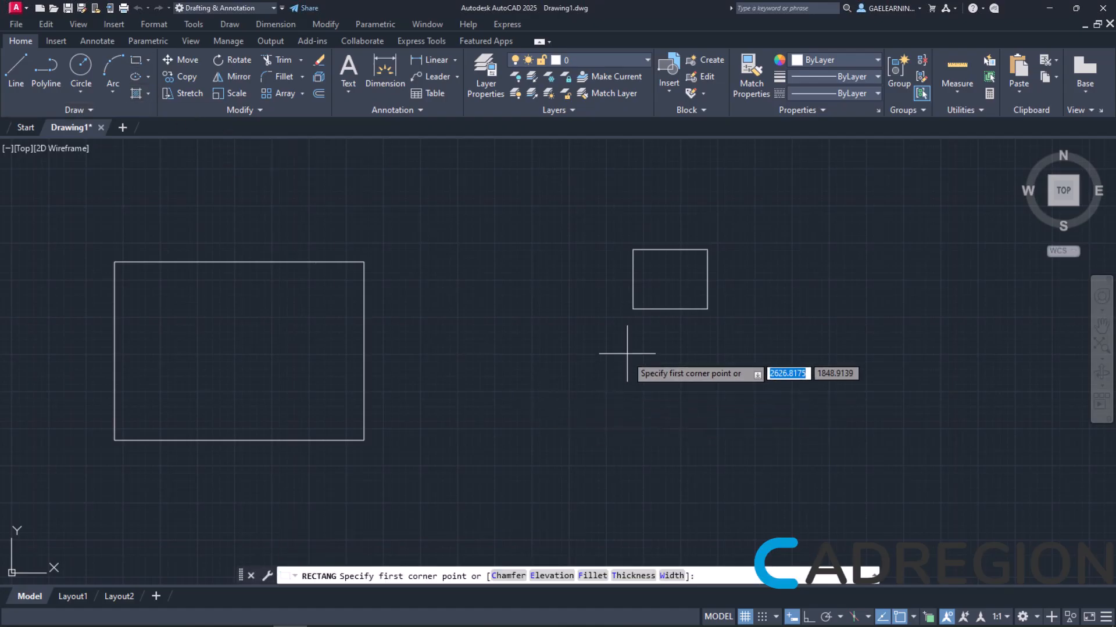
mouse_move(614, 360)
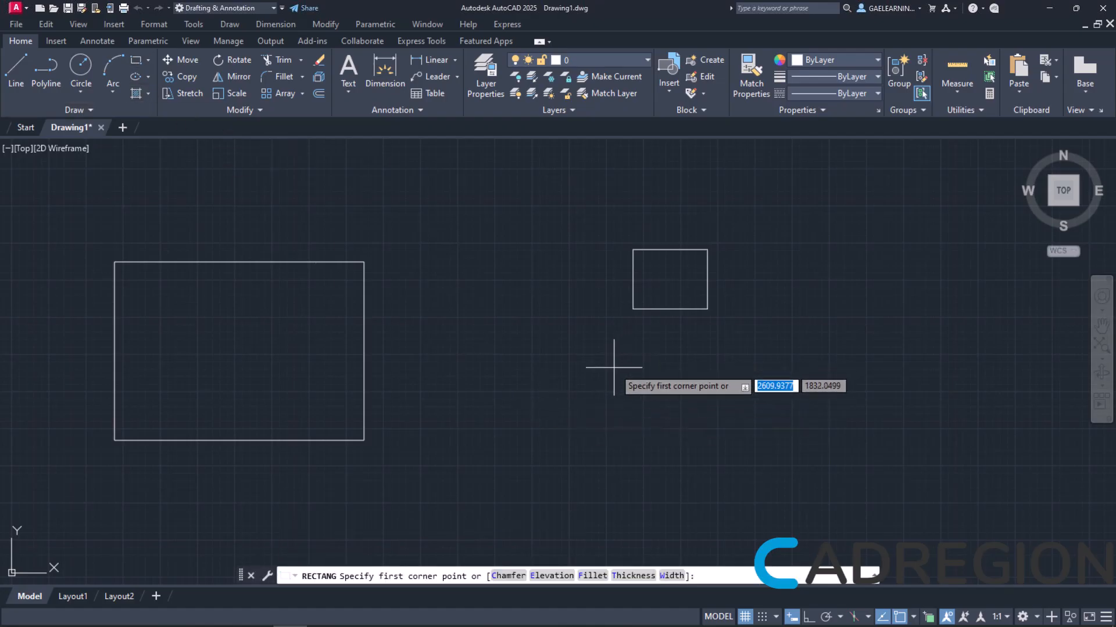
Define the third rectangle by Dimensions with length 100 and width 80.
click(613, 362)
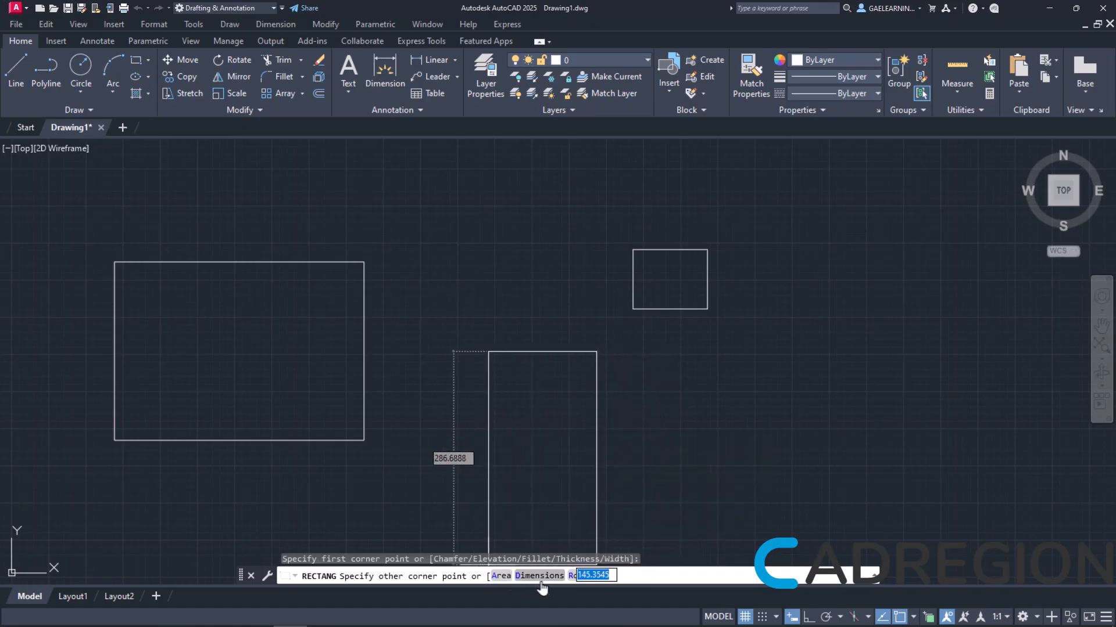
mouse_move(646, 597)
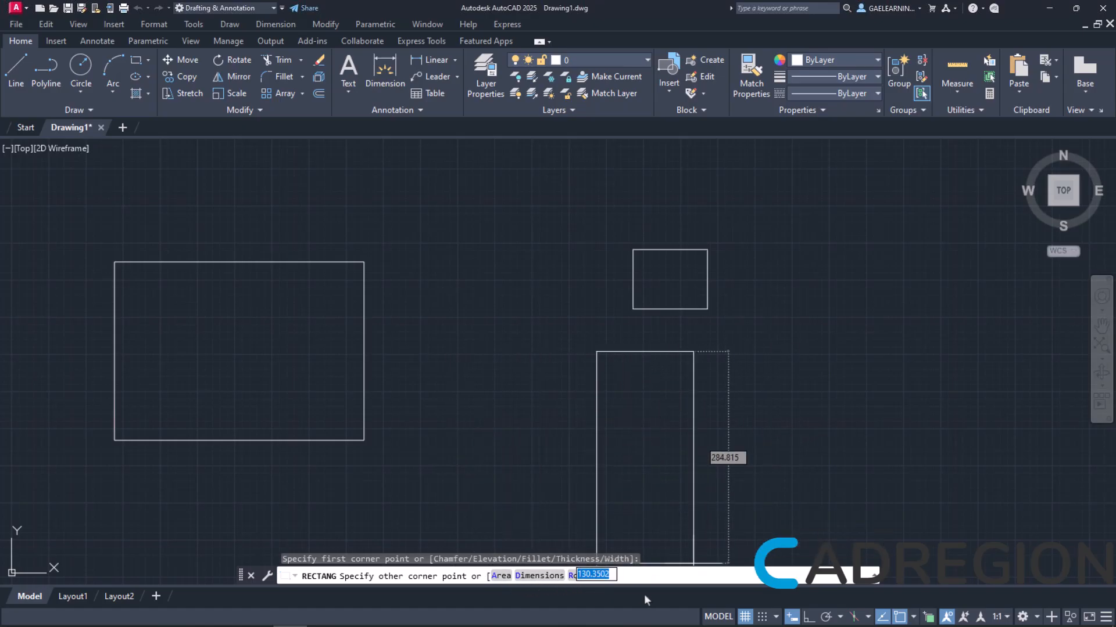
mouse_move(500, 583)
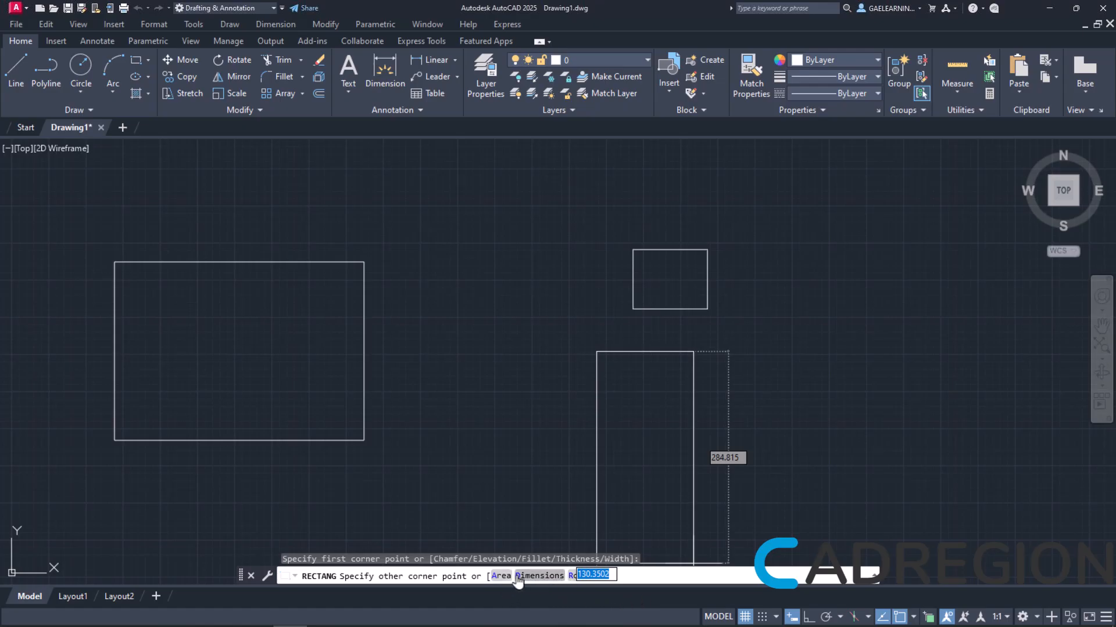
click(537, 575)
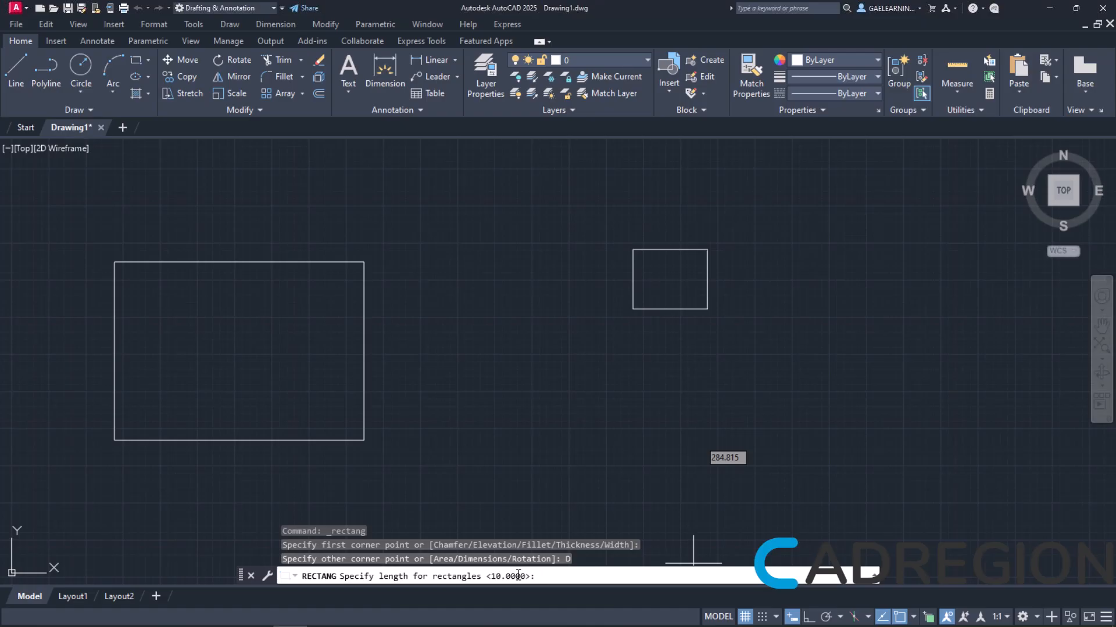
mouse_move(646, 609)
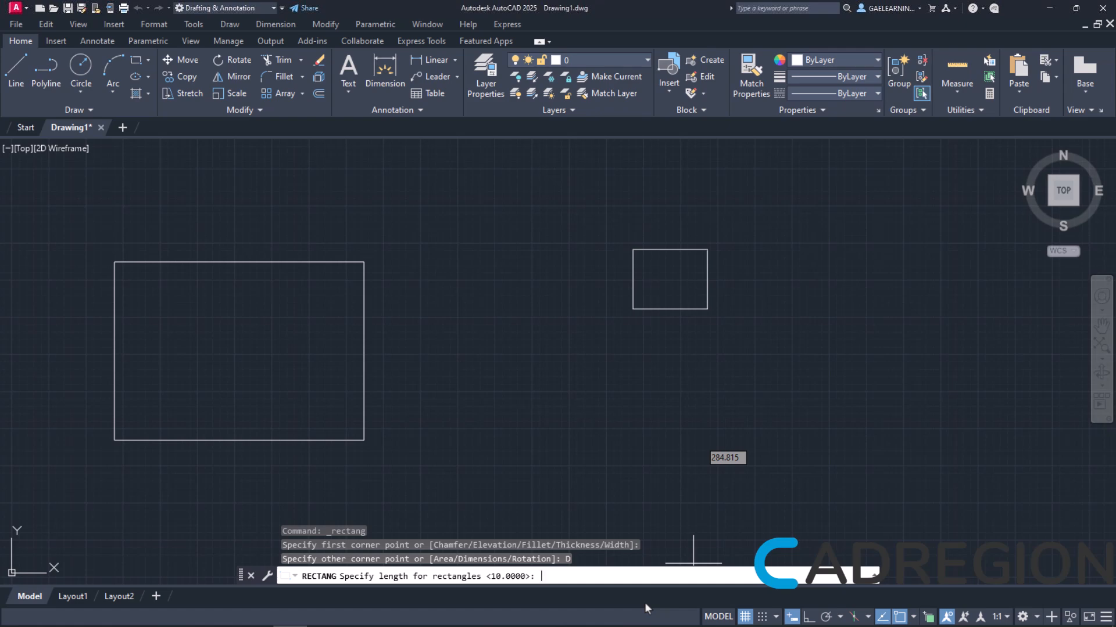
text(100)
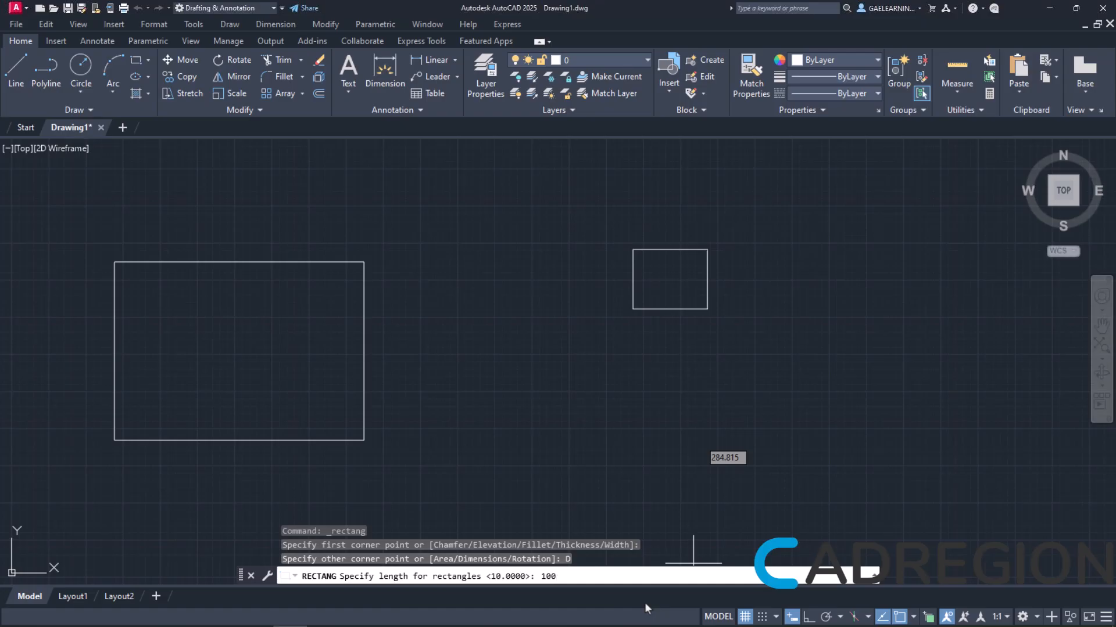
key(Enter)
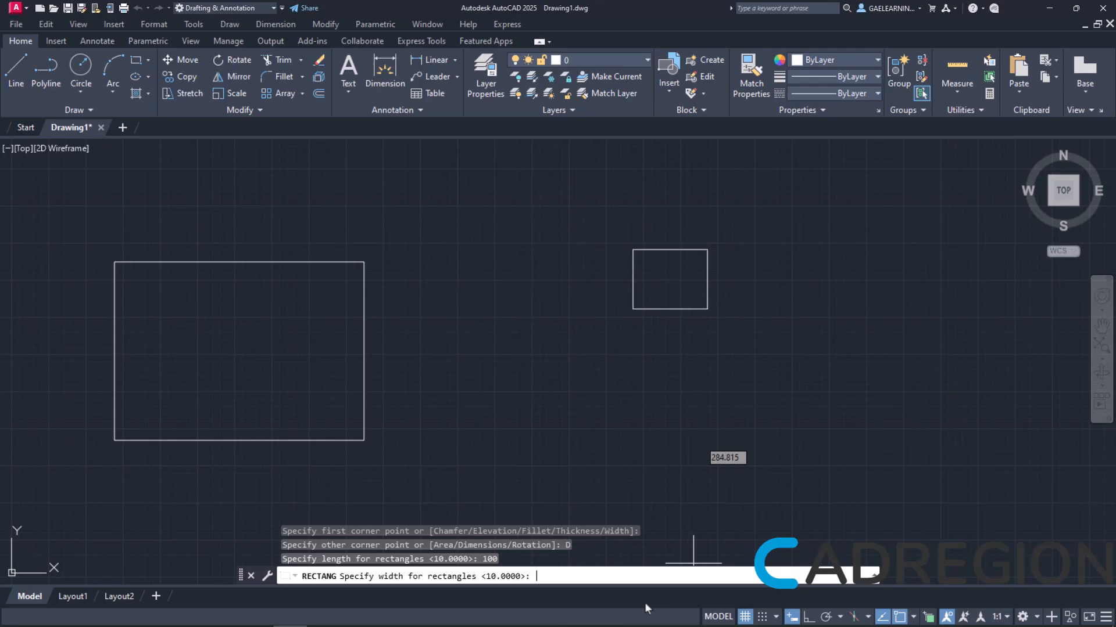
text(80)
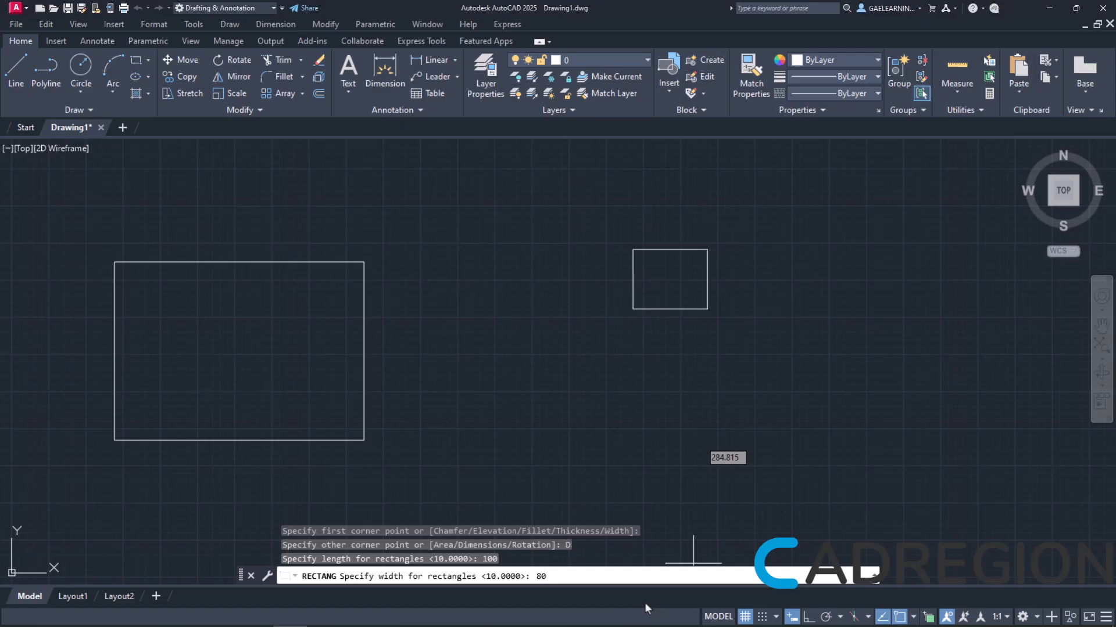
key(Enter)
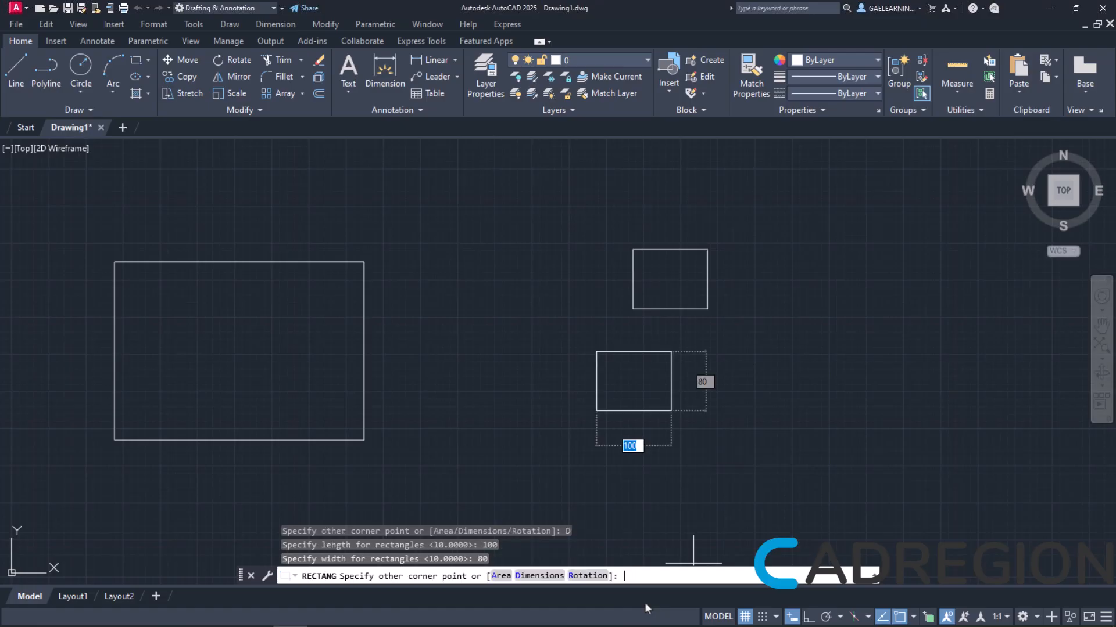
mouse_move(630, 595)
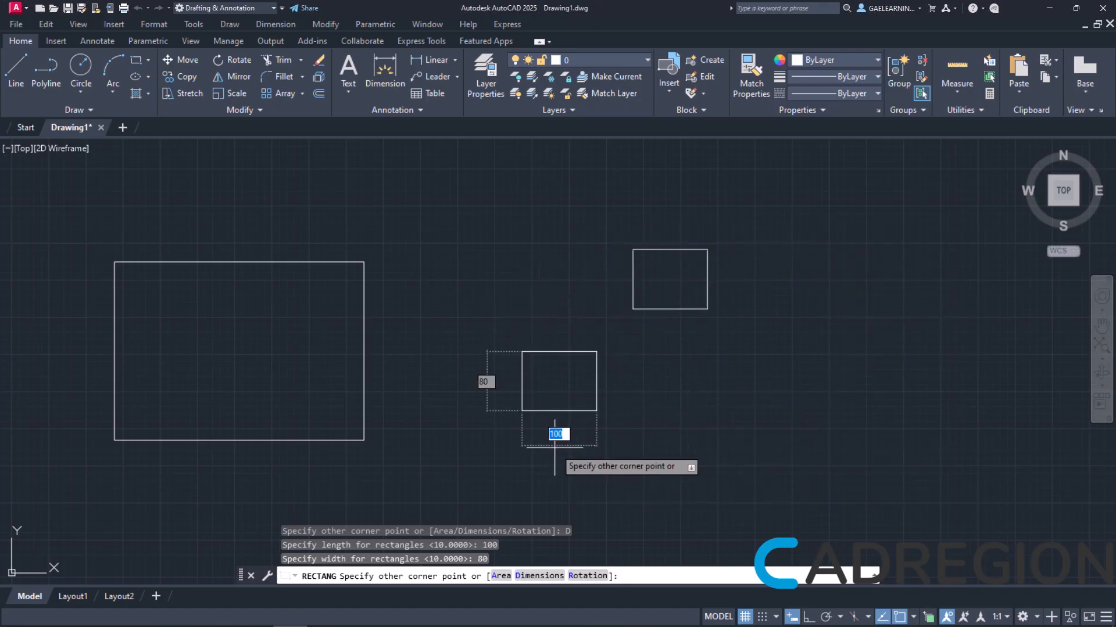
mouse_move(699, 444)
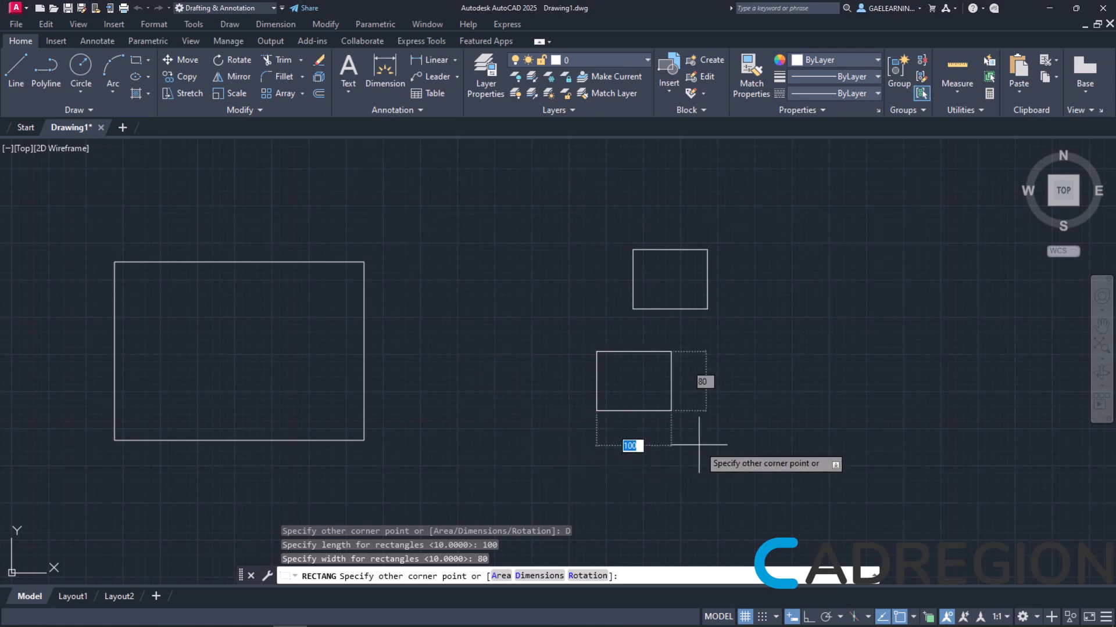
mouse_move(742, 425)
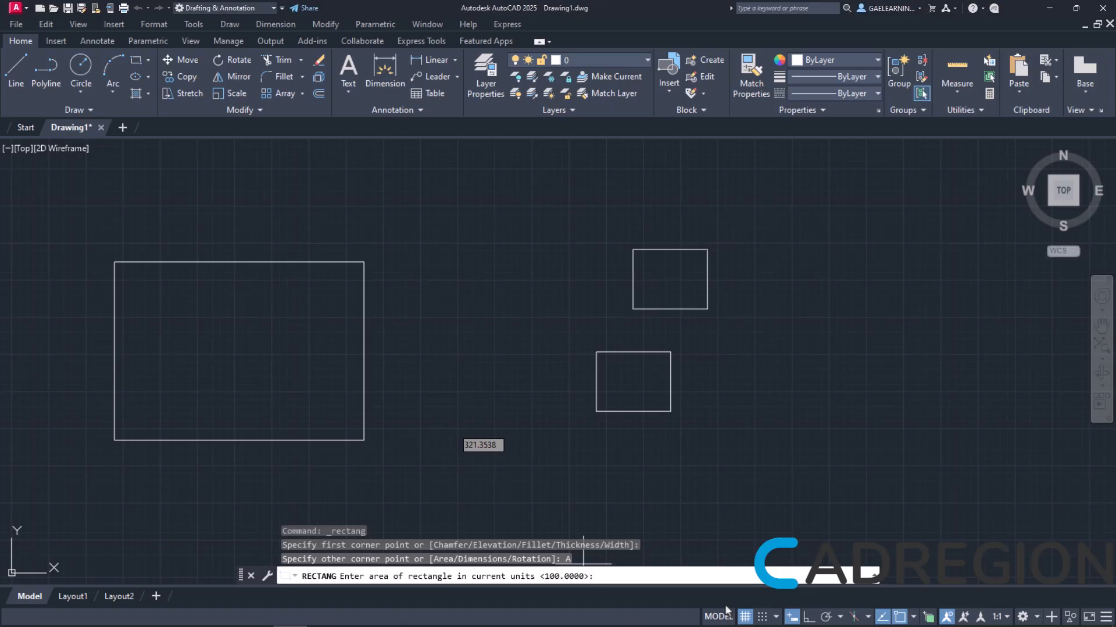
Create the fourth rectangle by Area with length 100, then select it to check its 100×90 size.
text(9000)
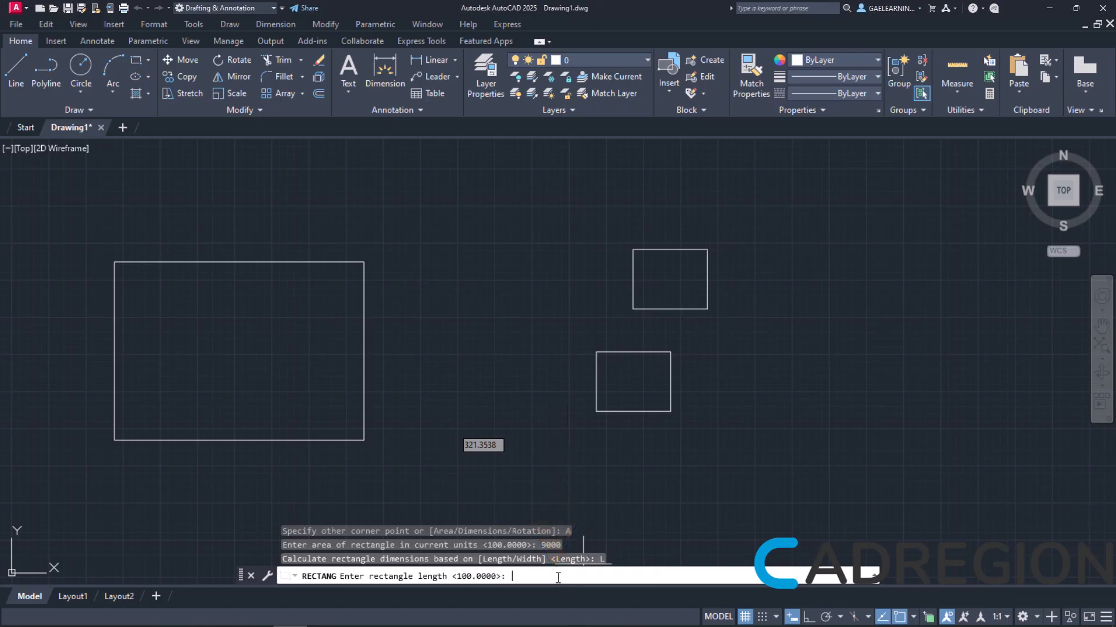
text(100)
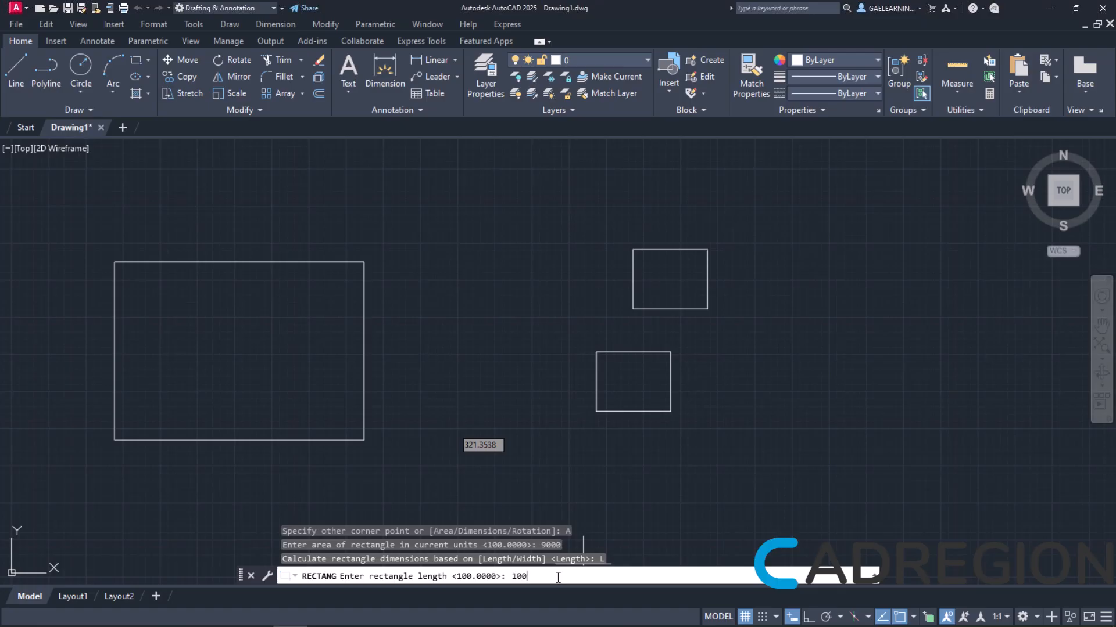
key(Enter)
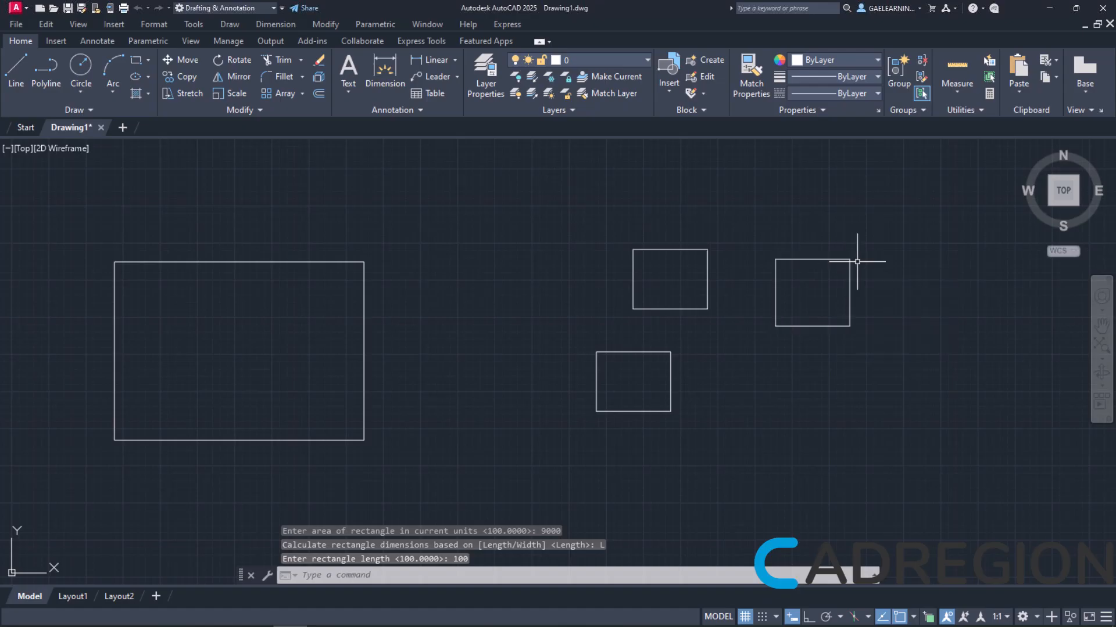
click(811, 296)
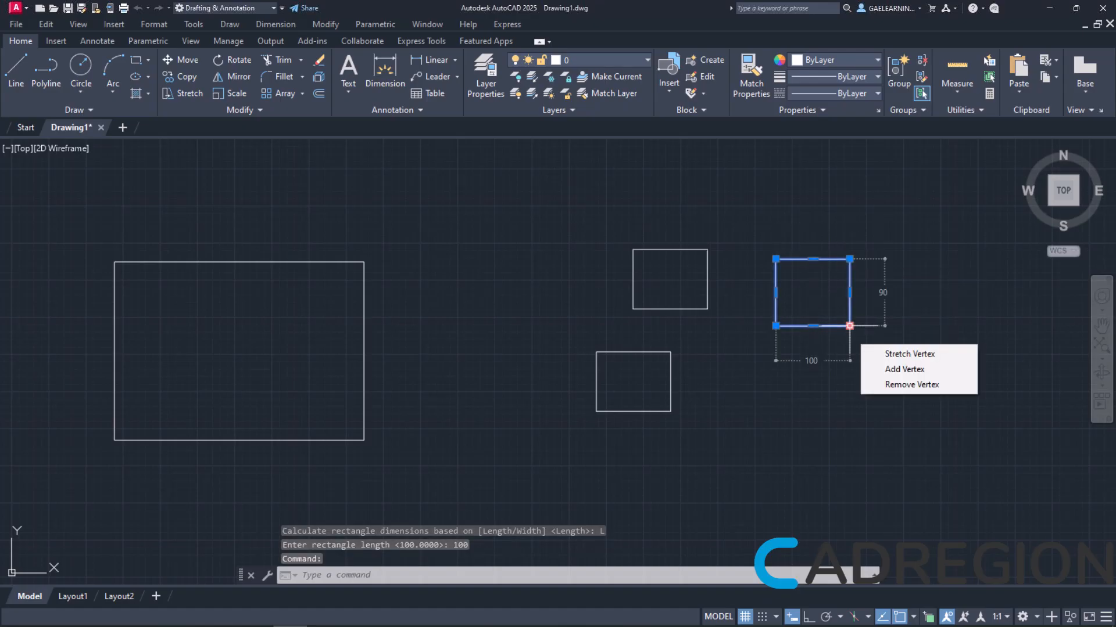
key(Escape)
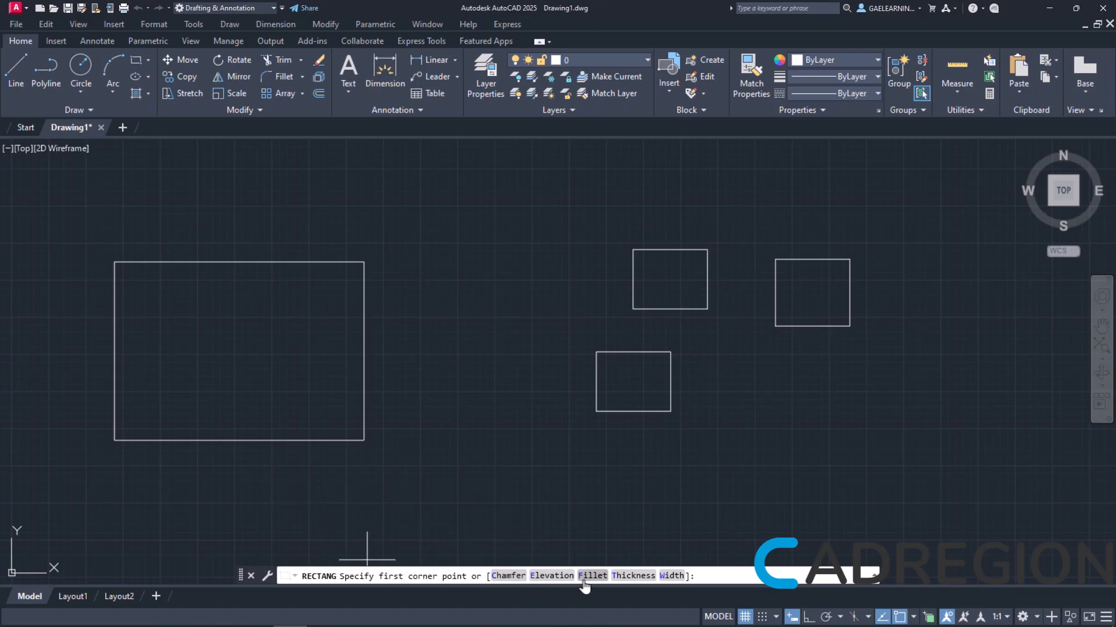
mouse_move(671, 582)
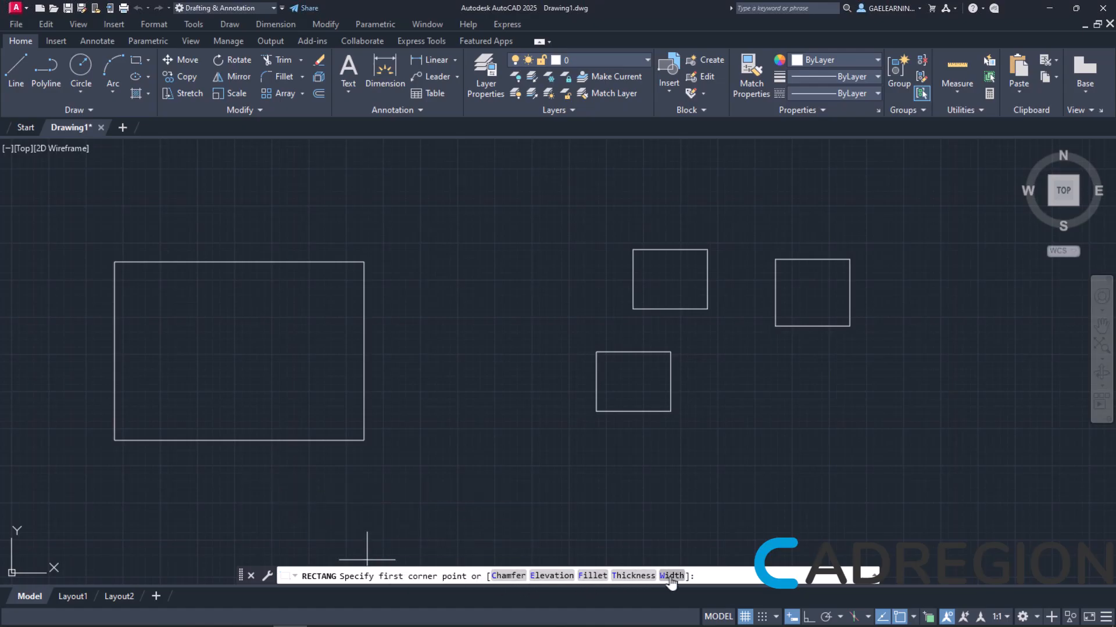
mouse_move(642, 594)
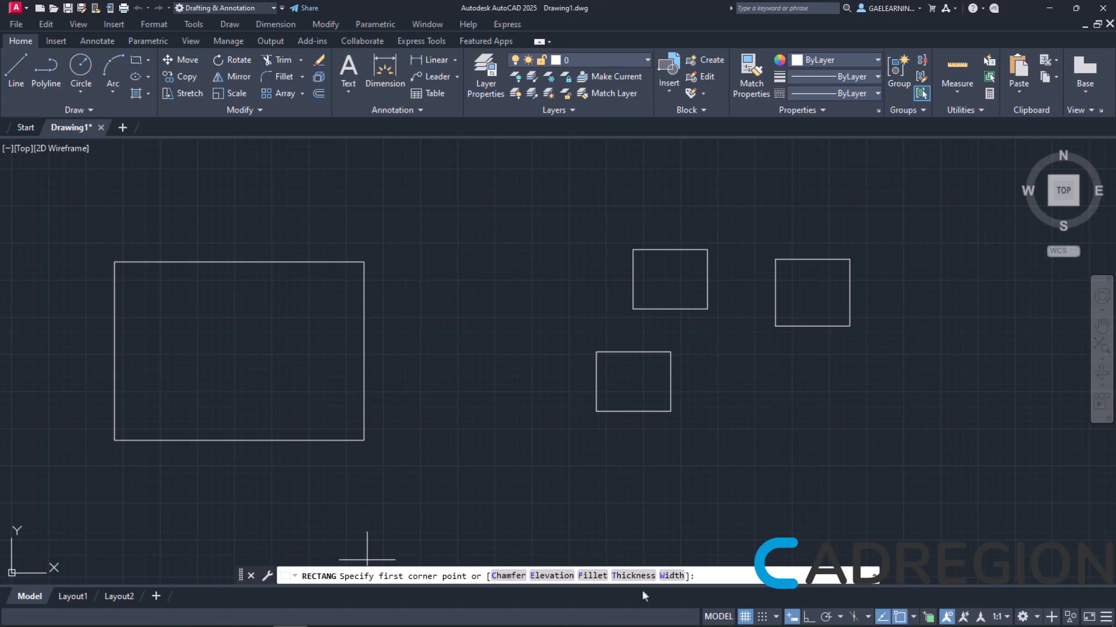